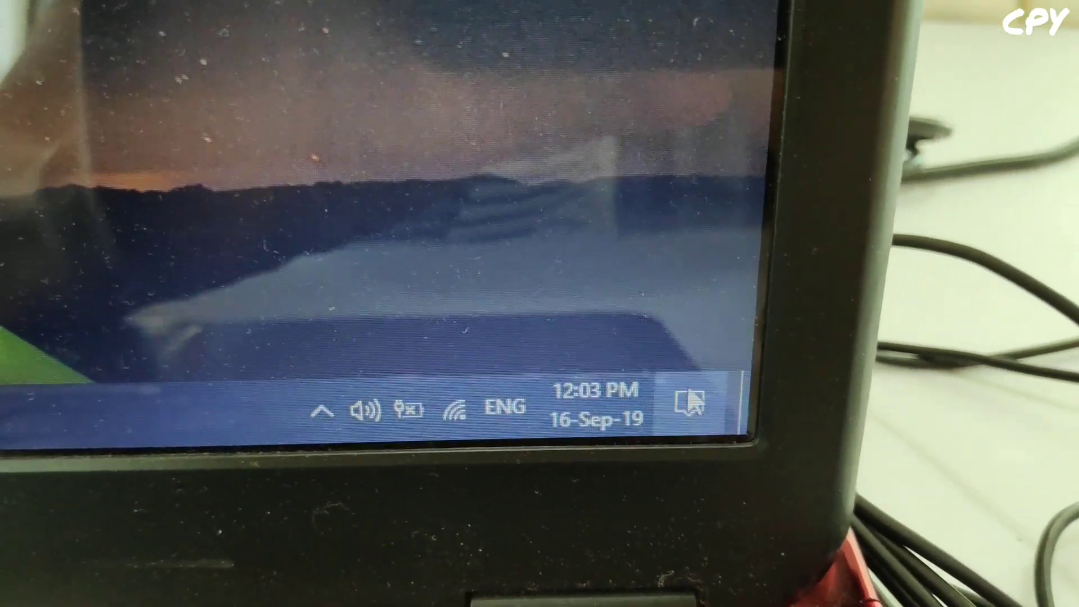
pyautogui.moveTo(695, 402)
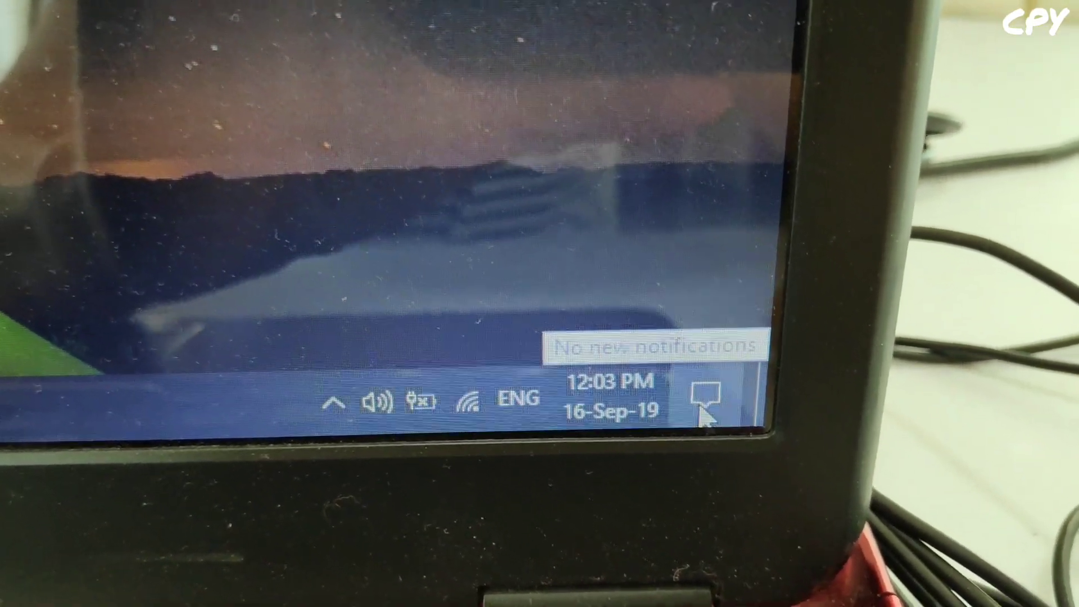
# Step: Open the Action Center quick actions panel from the taskbar
pyautogui.click(712, 402)
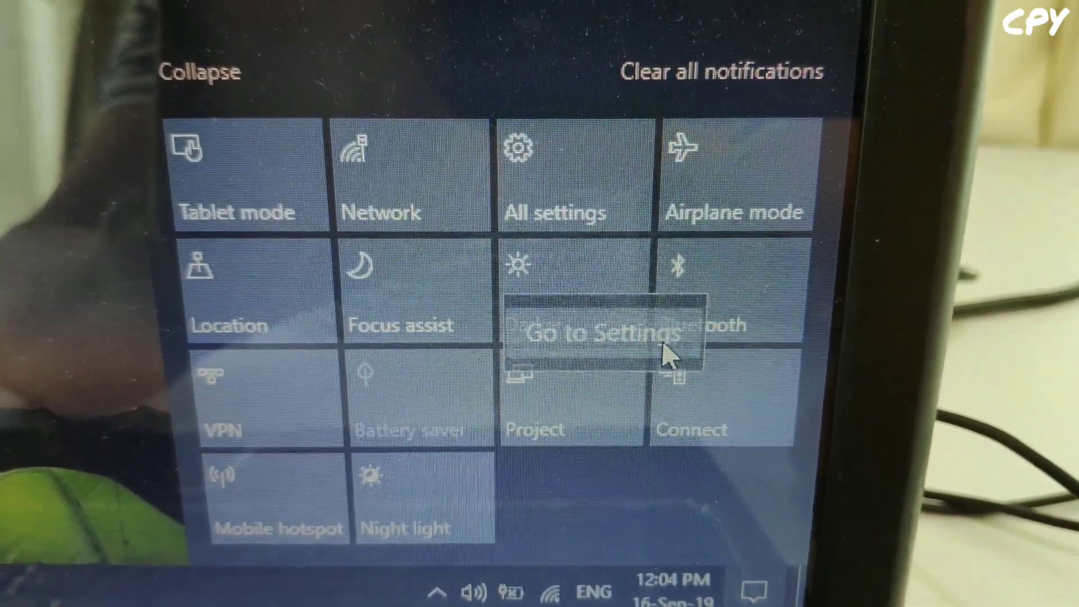
# Step: Switch Bluetooth on in Bluetooth & other devices and begin adding a device
pyautogui.click(602, 332)
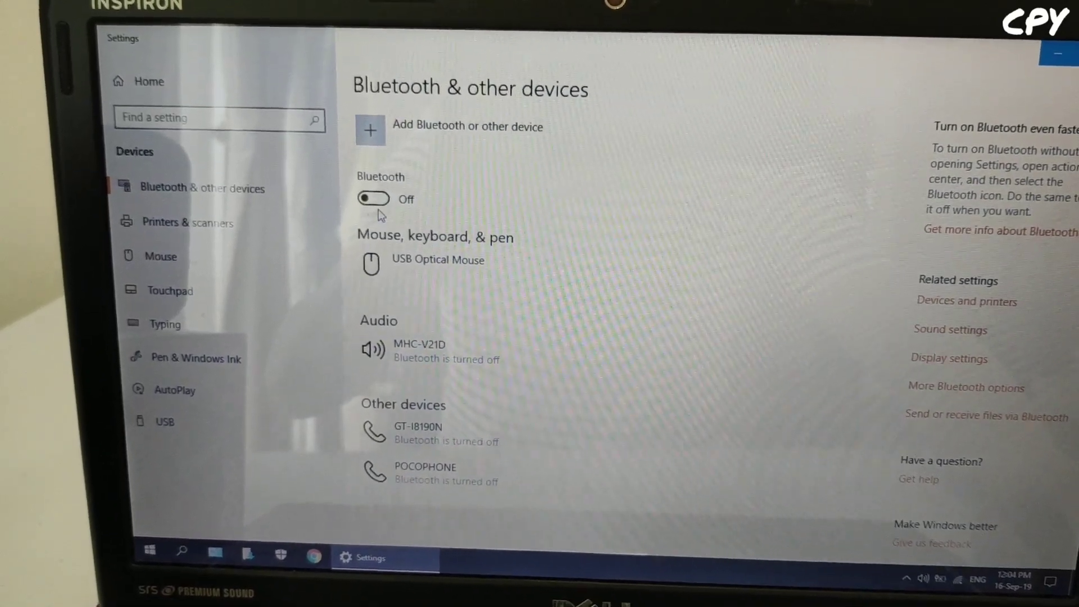
pyautogui.click(373, 198)
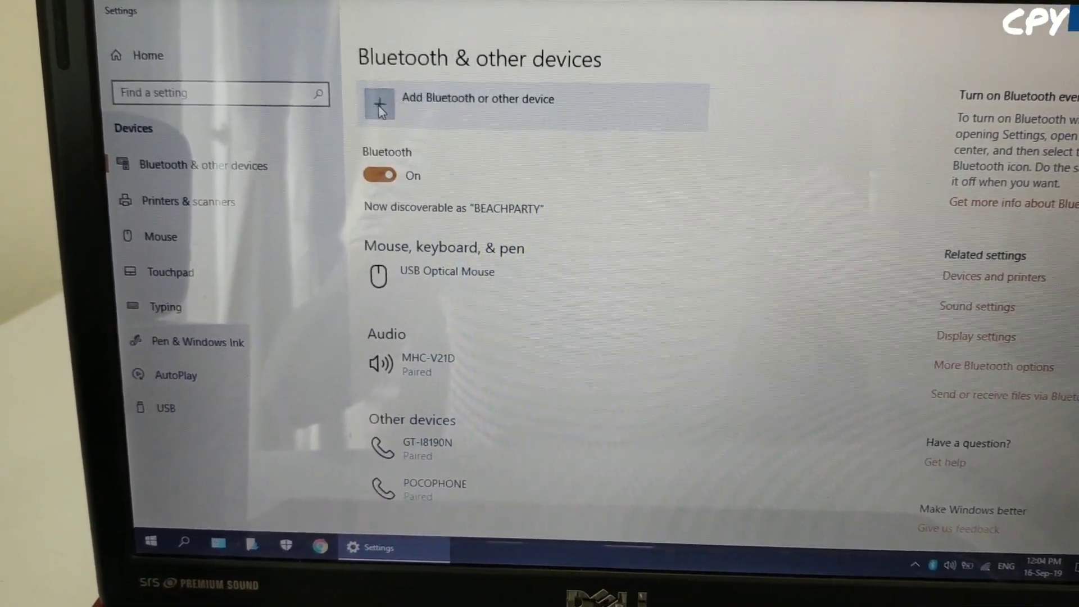
pyautogui.click(378, 108)
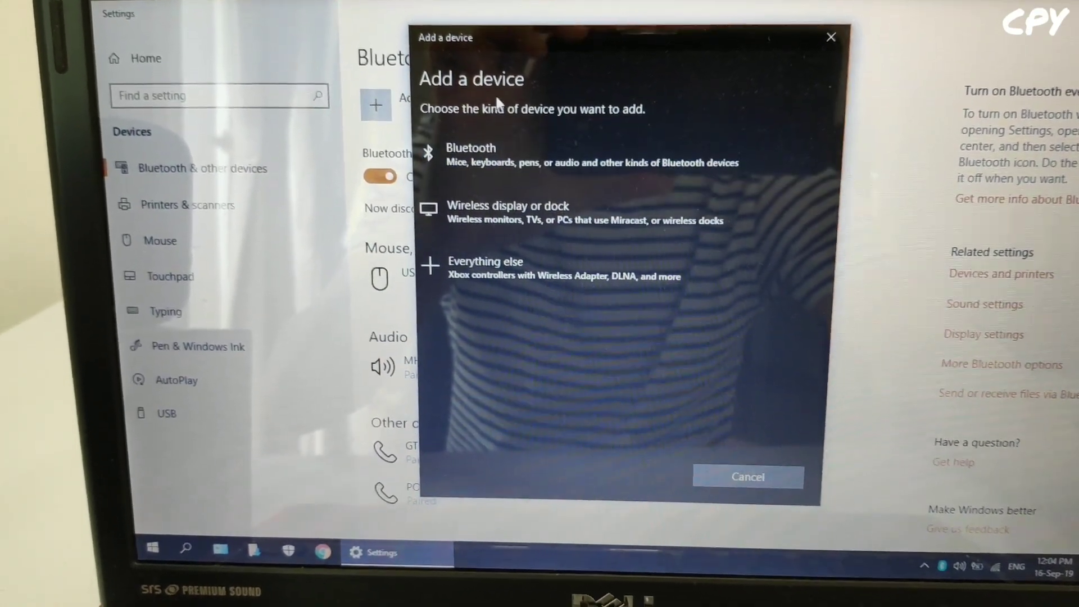
# Step: Choose Bluetooth as the device type and scan until SRS-XB12 appears
pyautogui.click(471, 155)
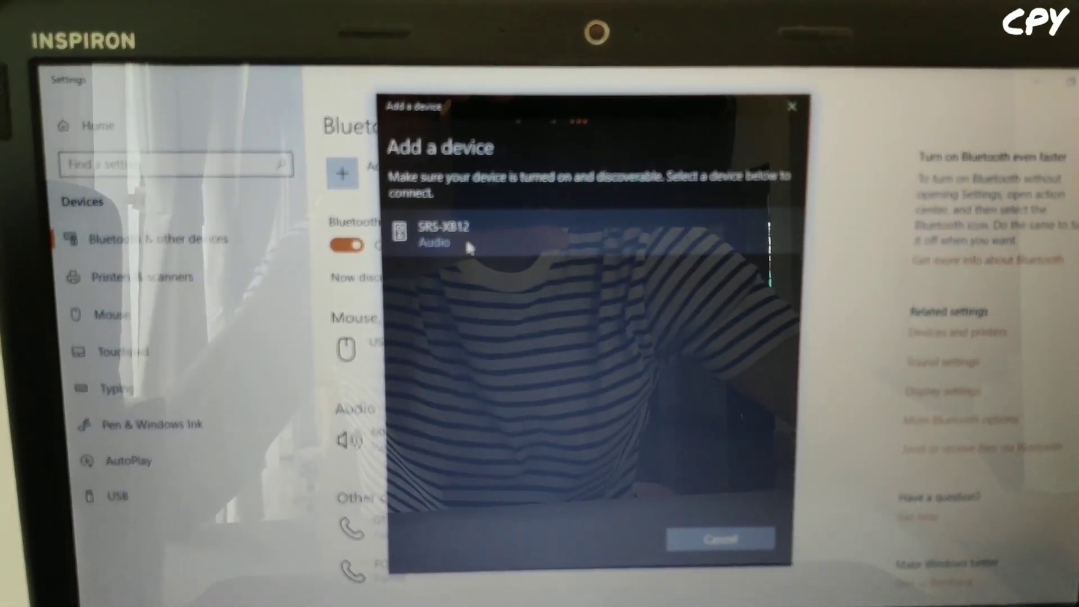
# Step: Pair with SRS-XB12 and close the dialog once the device is ready
pyautogui.click(441, 234)
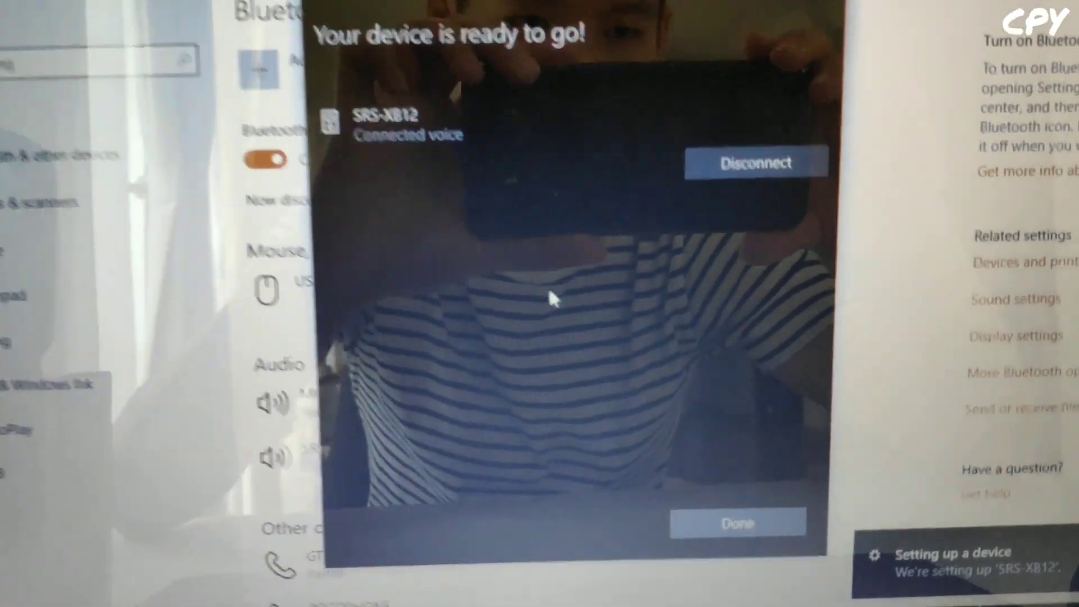
pyautogui.click(737, 521)
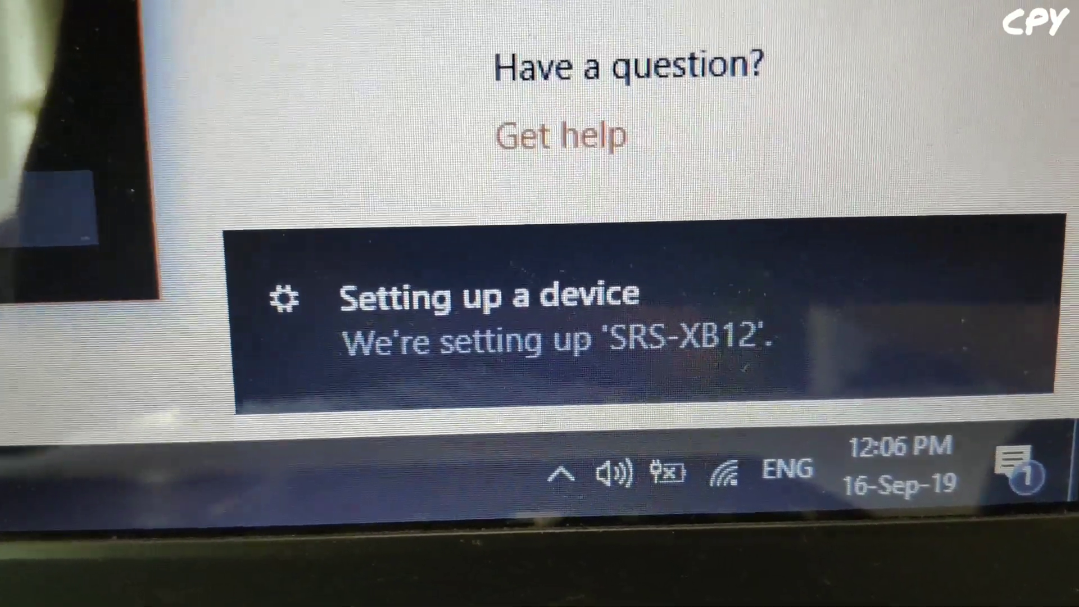